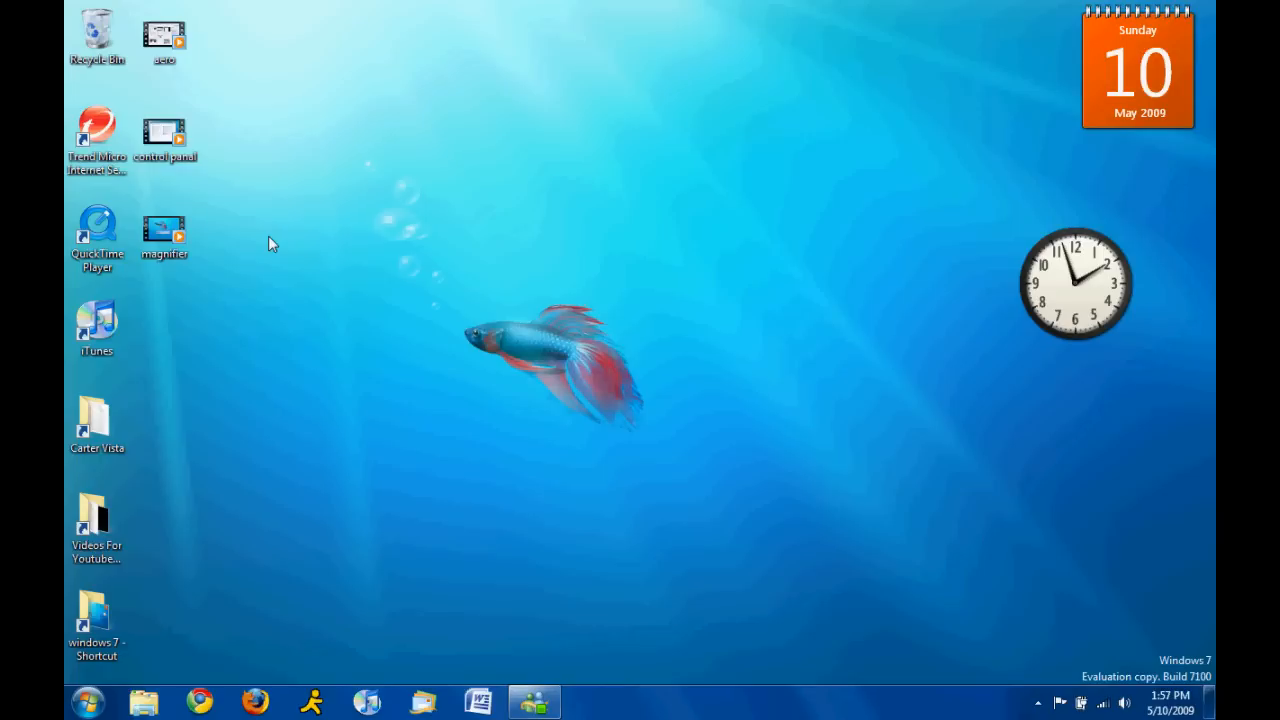
- Launch Sticky Notes from Start > All Programs > Accessories
{"action": "left_click", "coordinate": [88, 702]}
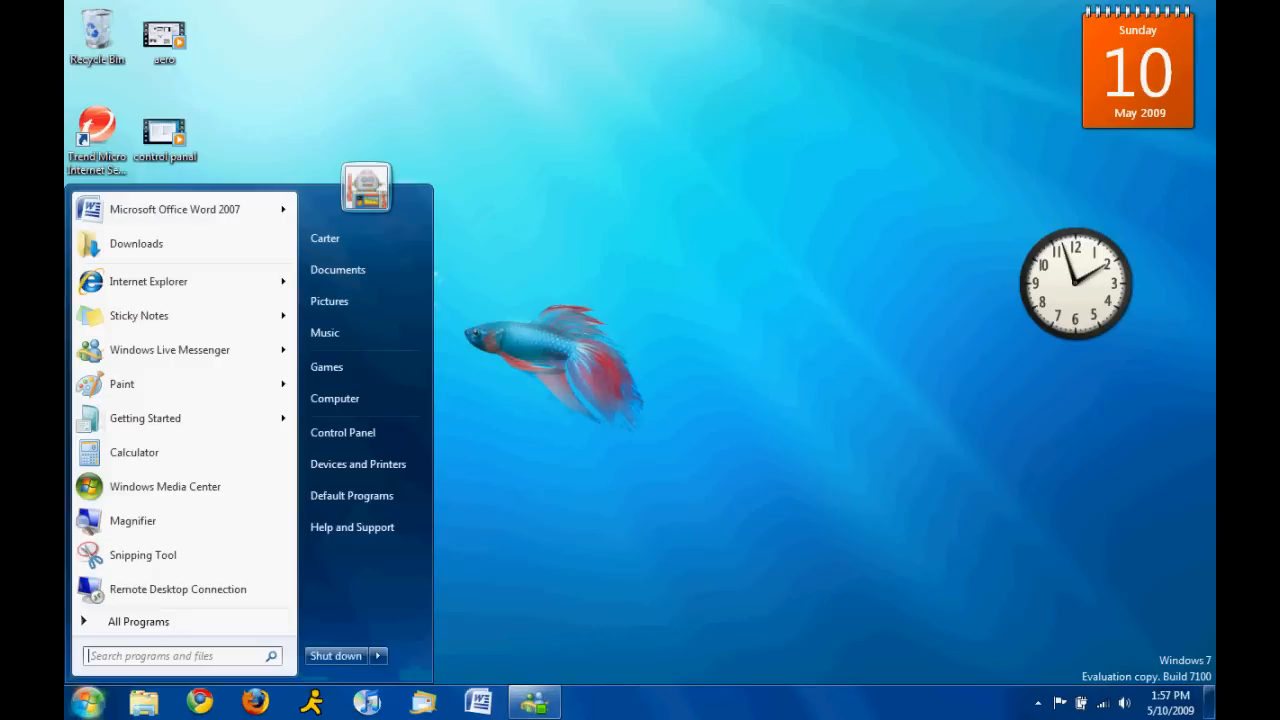
{"action": "mouse_move", "coordinate": [138, 316]}
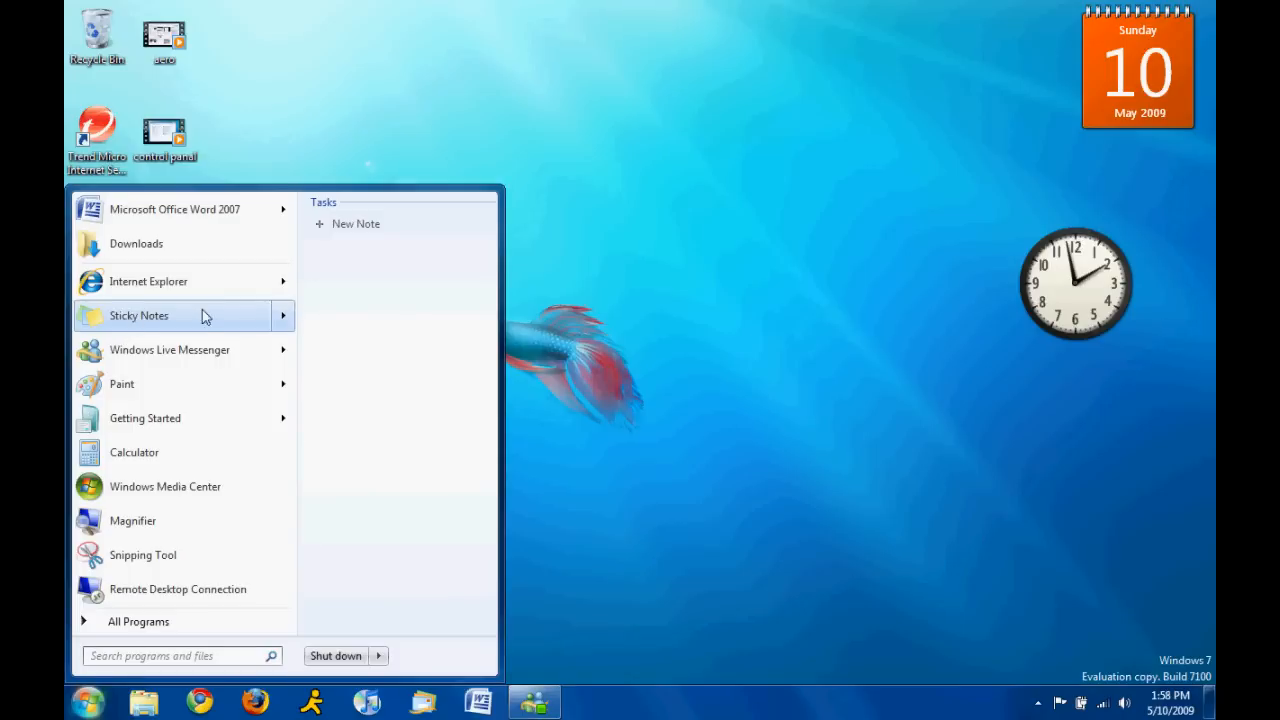
{"action": "mouse_move", "coordinate": [180, 642]}
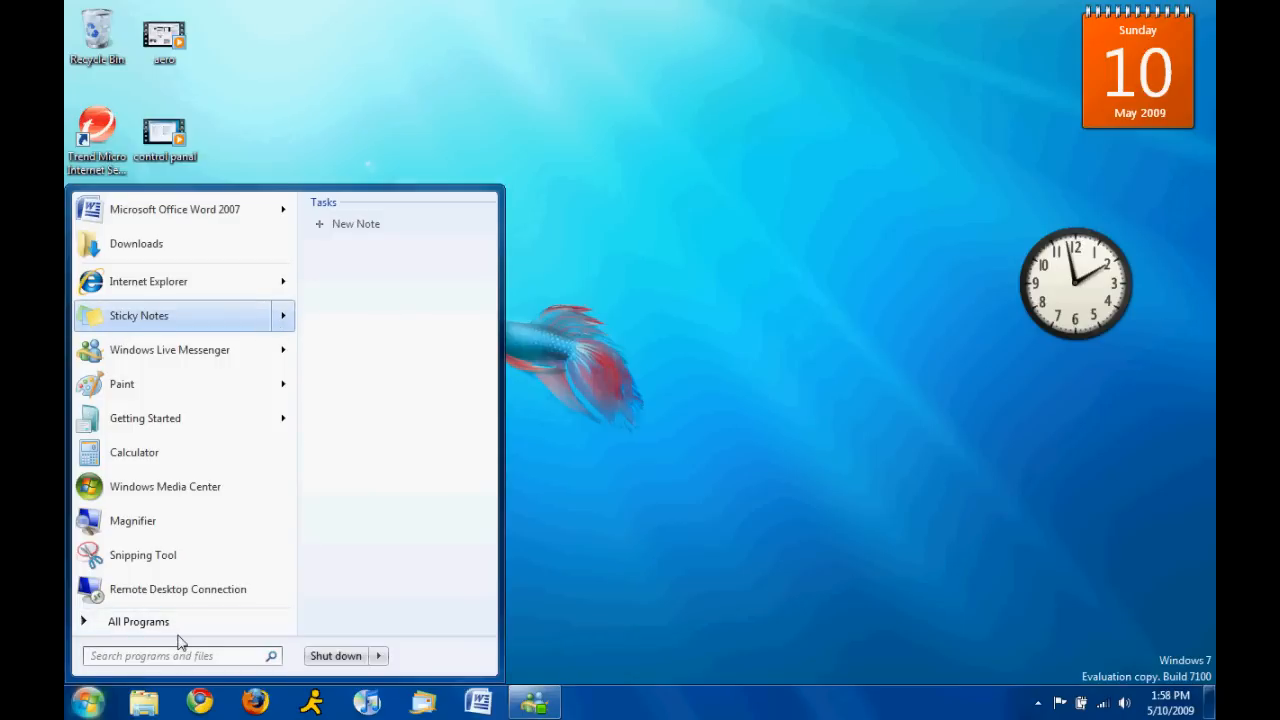
{"action": "left_click", "coordinate": [138, 620]}
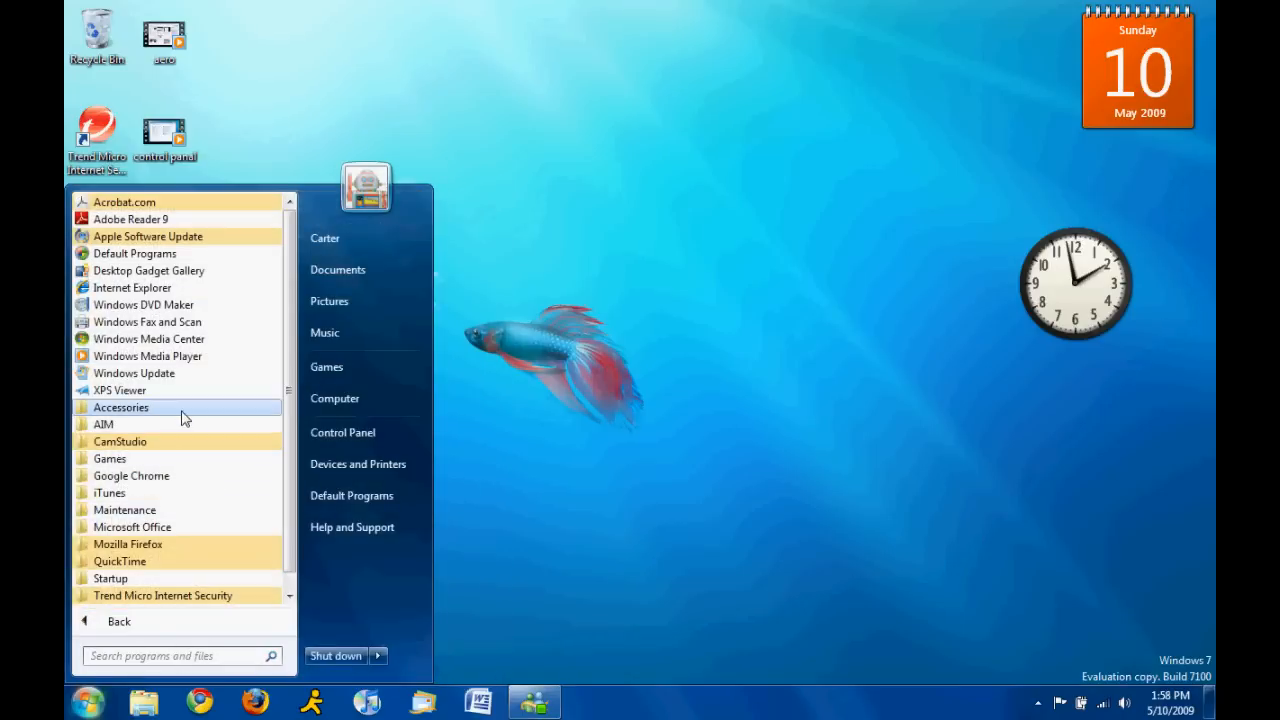
{"action": "left_click", "coordinate": [120, 408]}
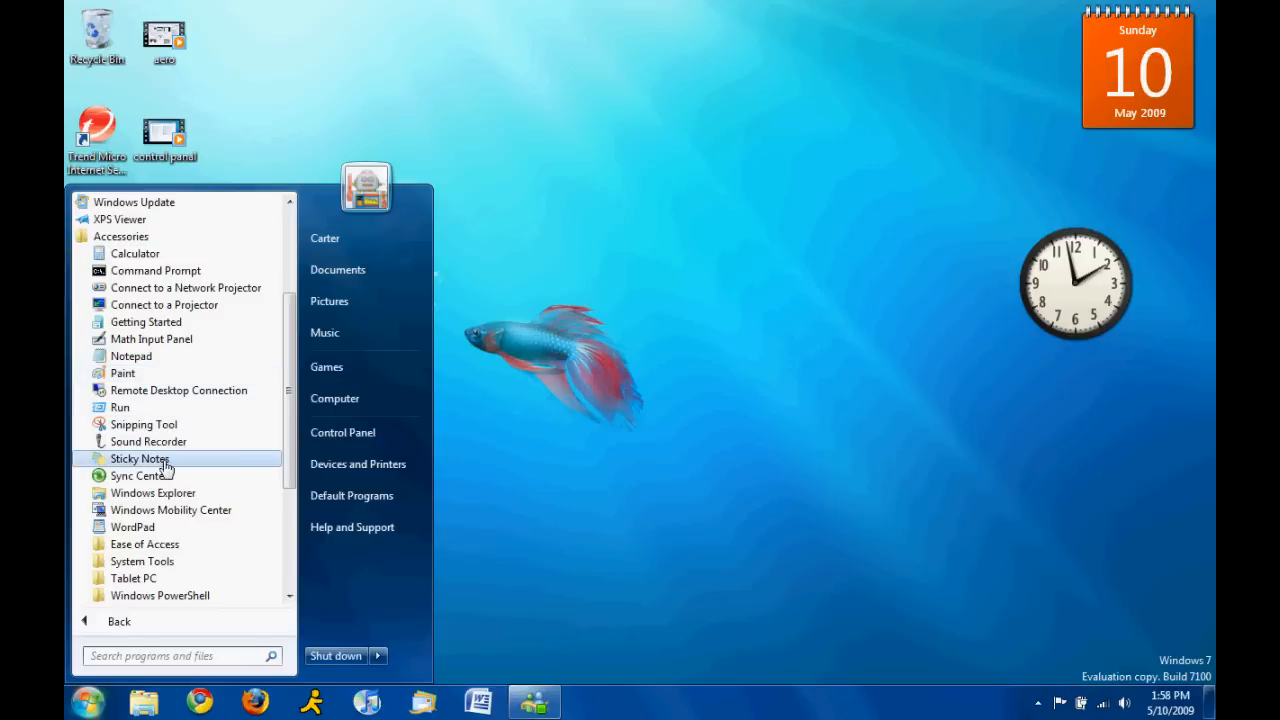
{"action": "mouse_move", "coordinate": [172, 510]}
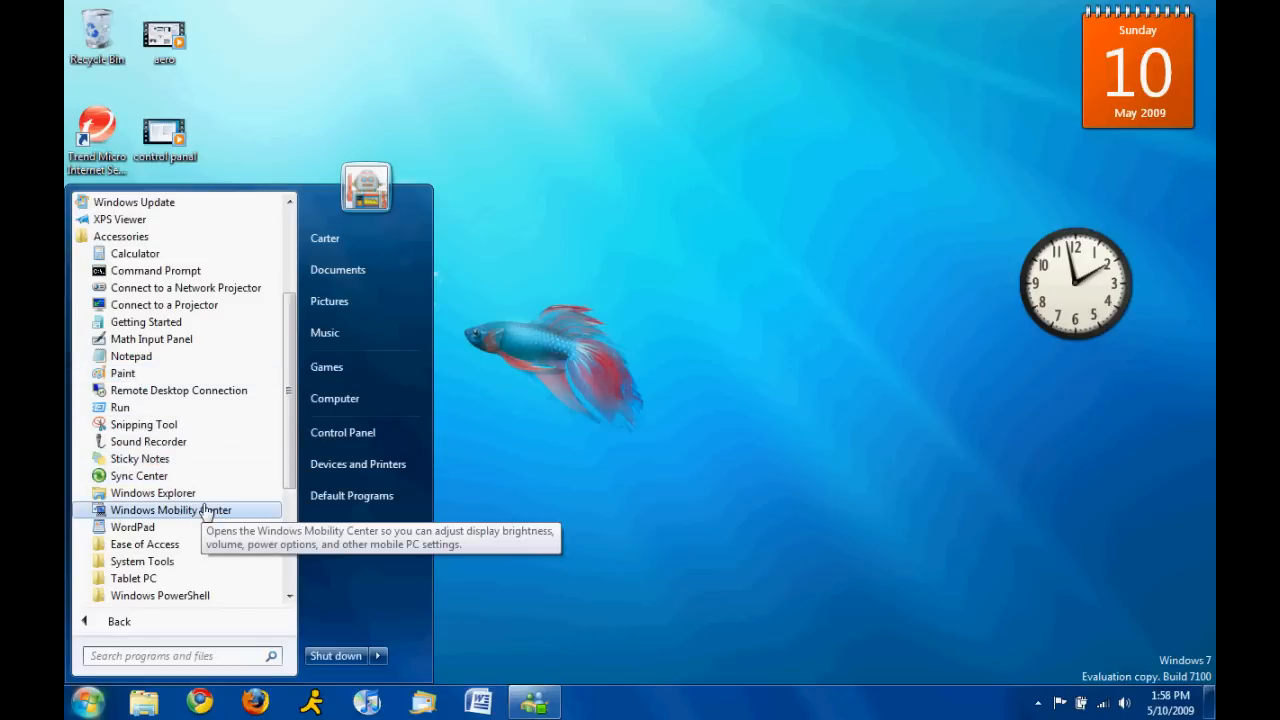
{"action": "scroll", "scroll_direction": "down", "scroll_amount": 3}
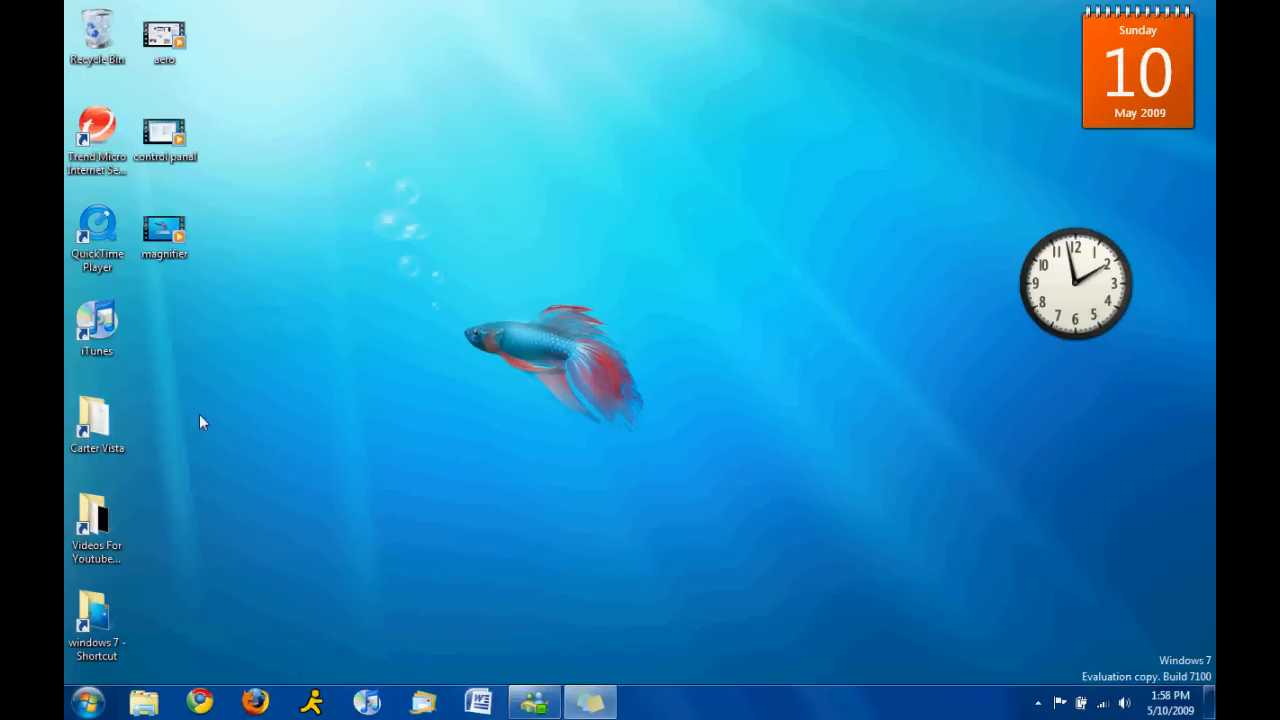
- Move the new note to the upper left, write 'not actually a fil' and erase it
{"action": "left_click", "coordinate": [590, 700]}
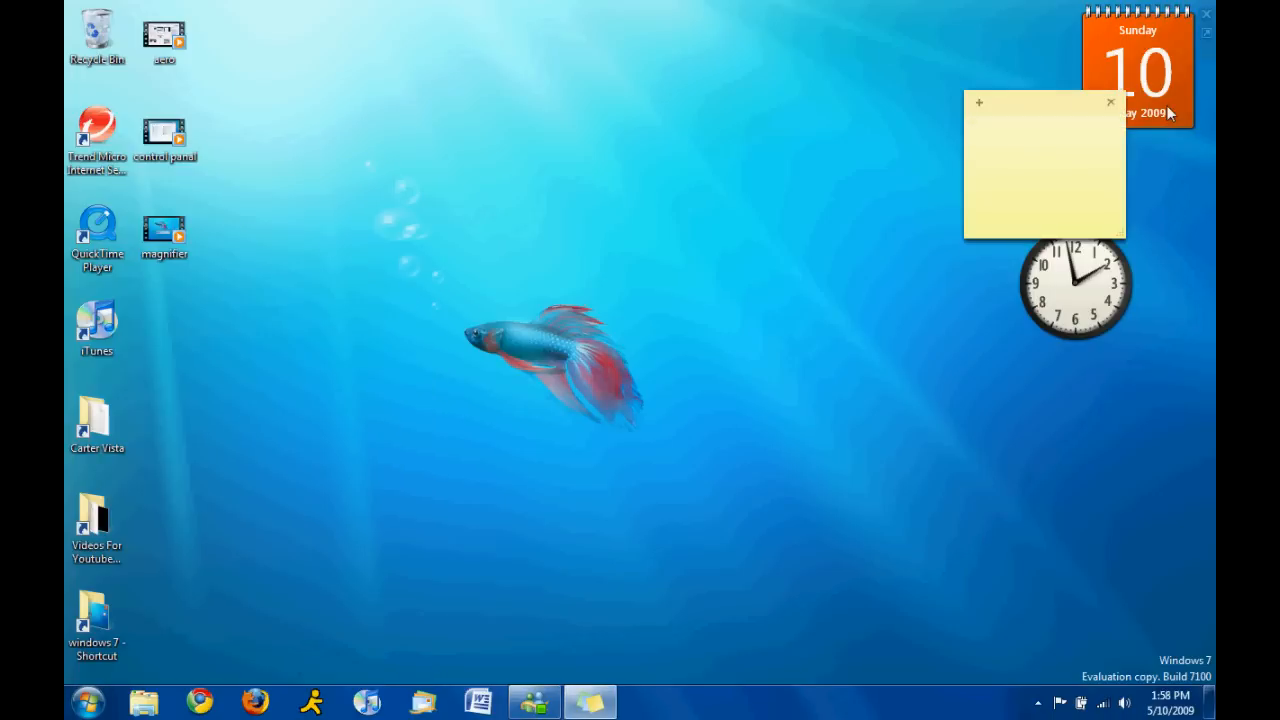
{"action": "left_click_drag", "start_coordinate": [1044, 164], "coordinate": [962, 478]}
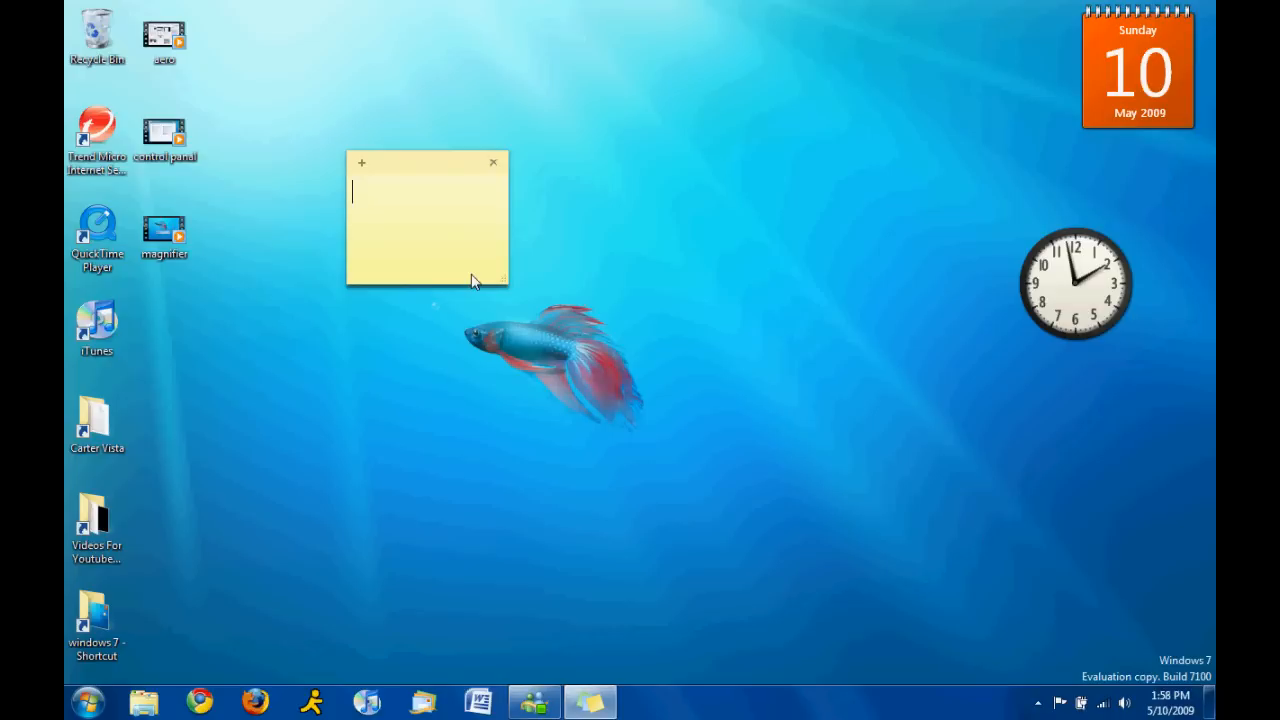
{"action": "type", "text": "not"}
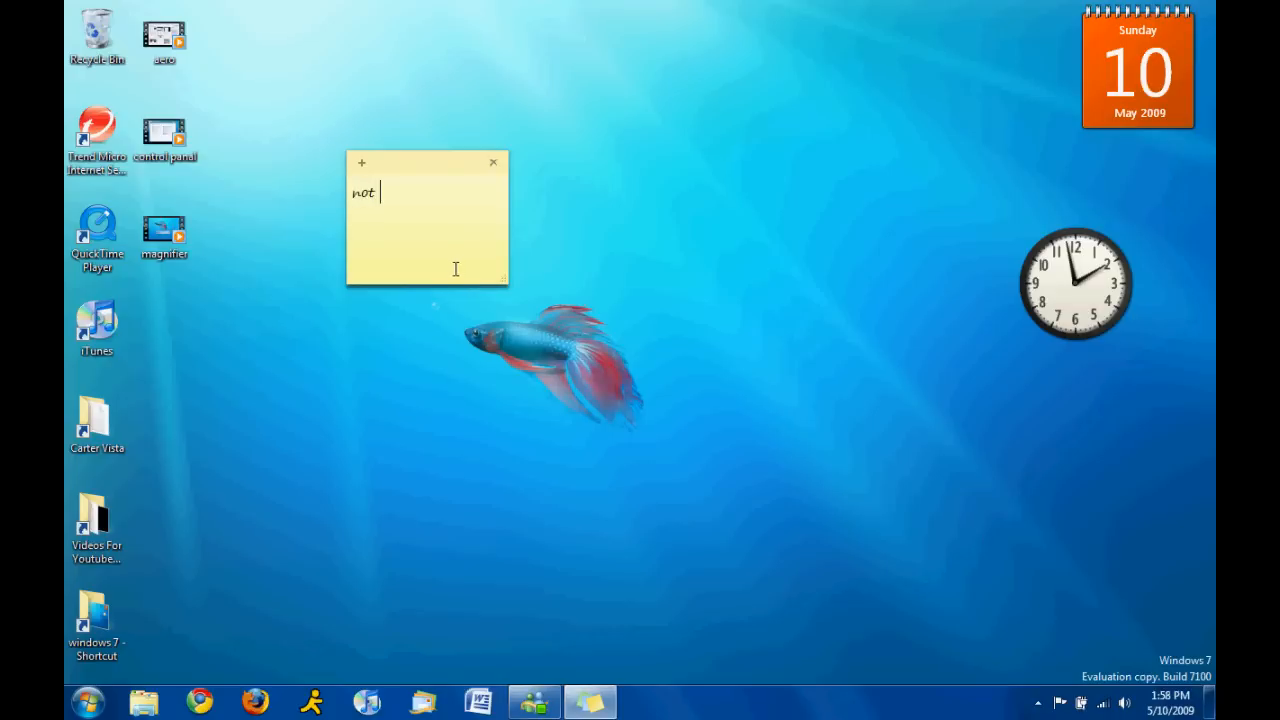
{"action": "type", "text": "actually"}
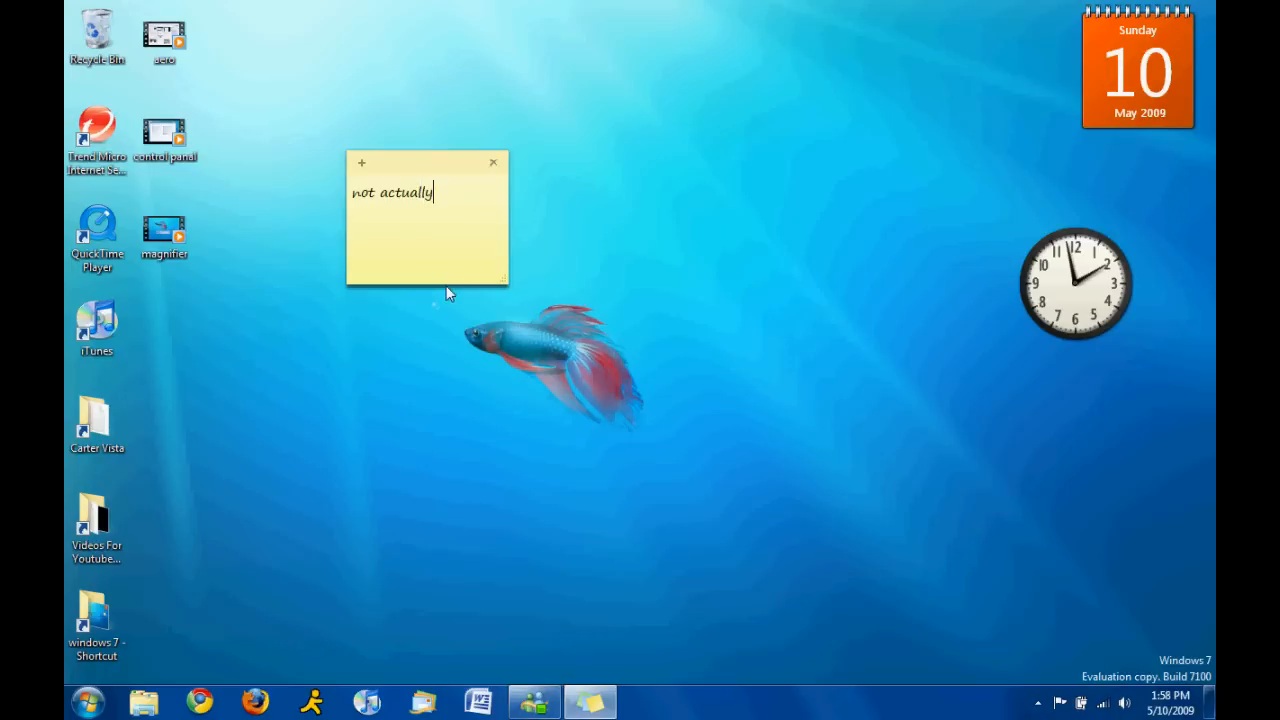
{"action": "type", "text": "a fil"}
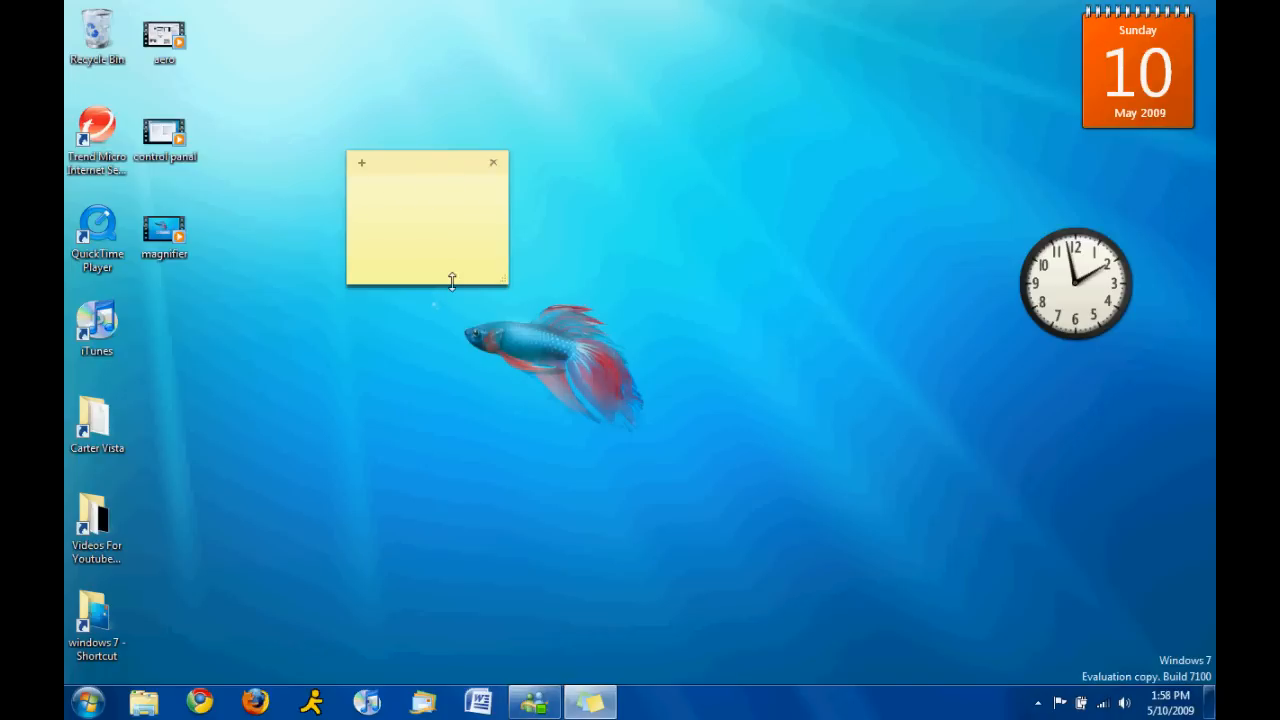
{"action": "mouse_move", "coordinate": [590, 700]}
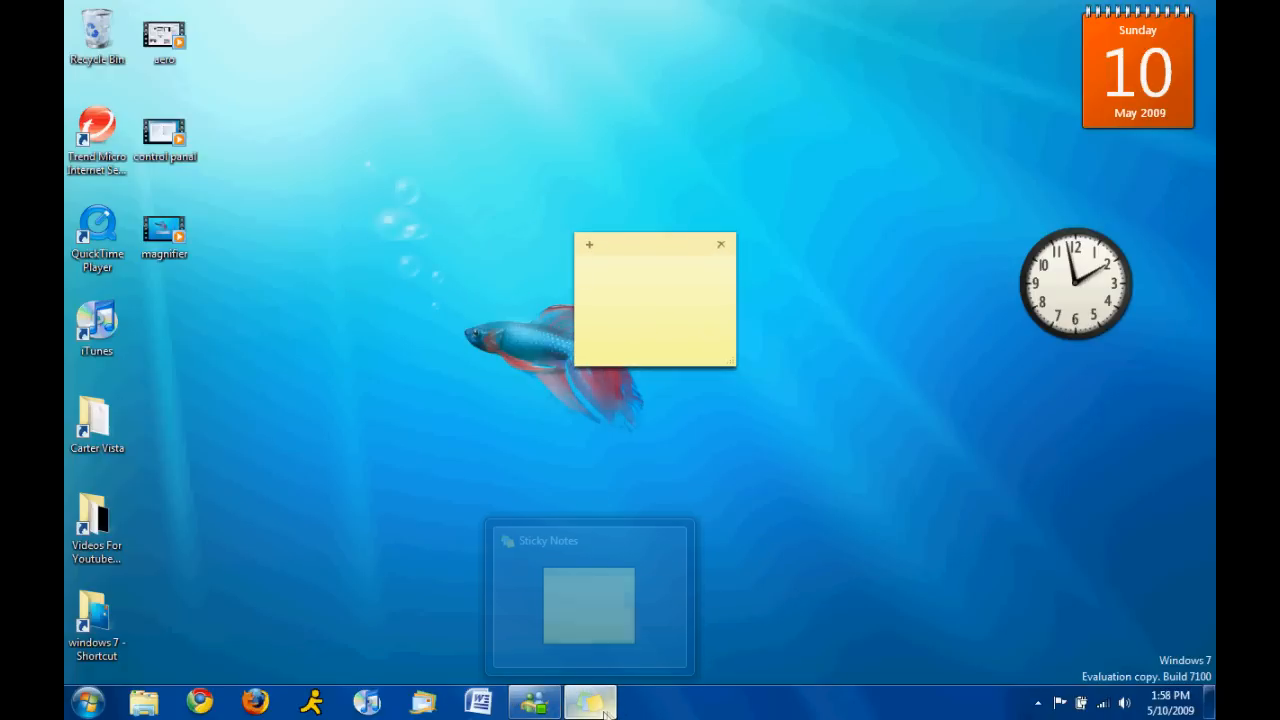
{"action": "mouse_move", "coordinate": [596, 560]}
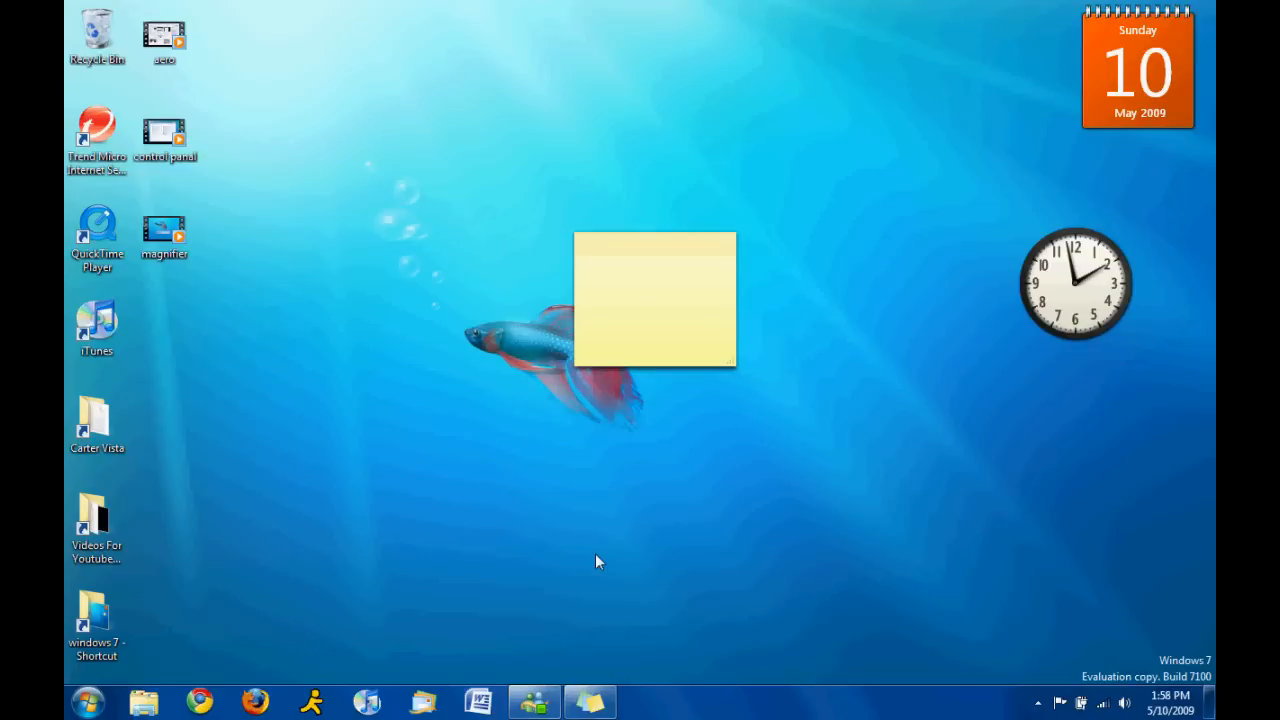
{"action": "mouse_move", "coordinate": [640, 260]}
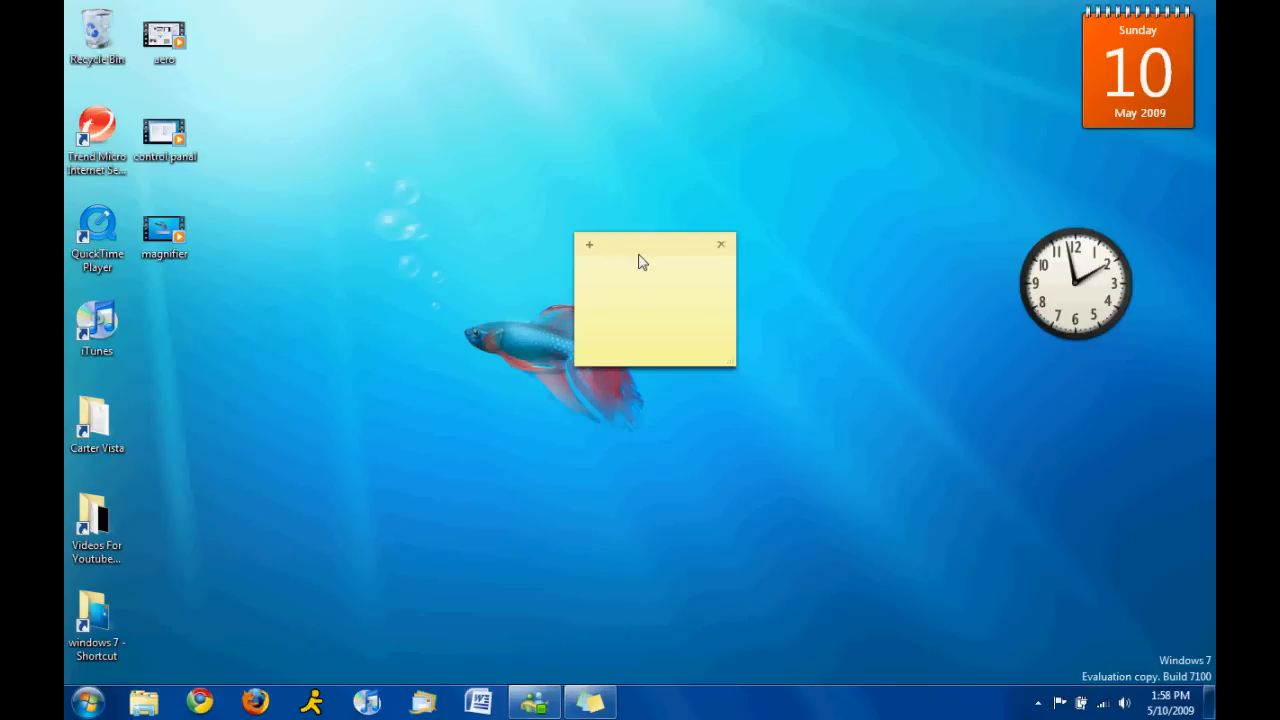
- Create another blank note with the note's + button
{"action": "left_click", "coordinate": [588, 244]}
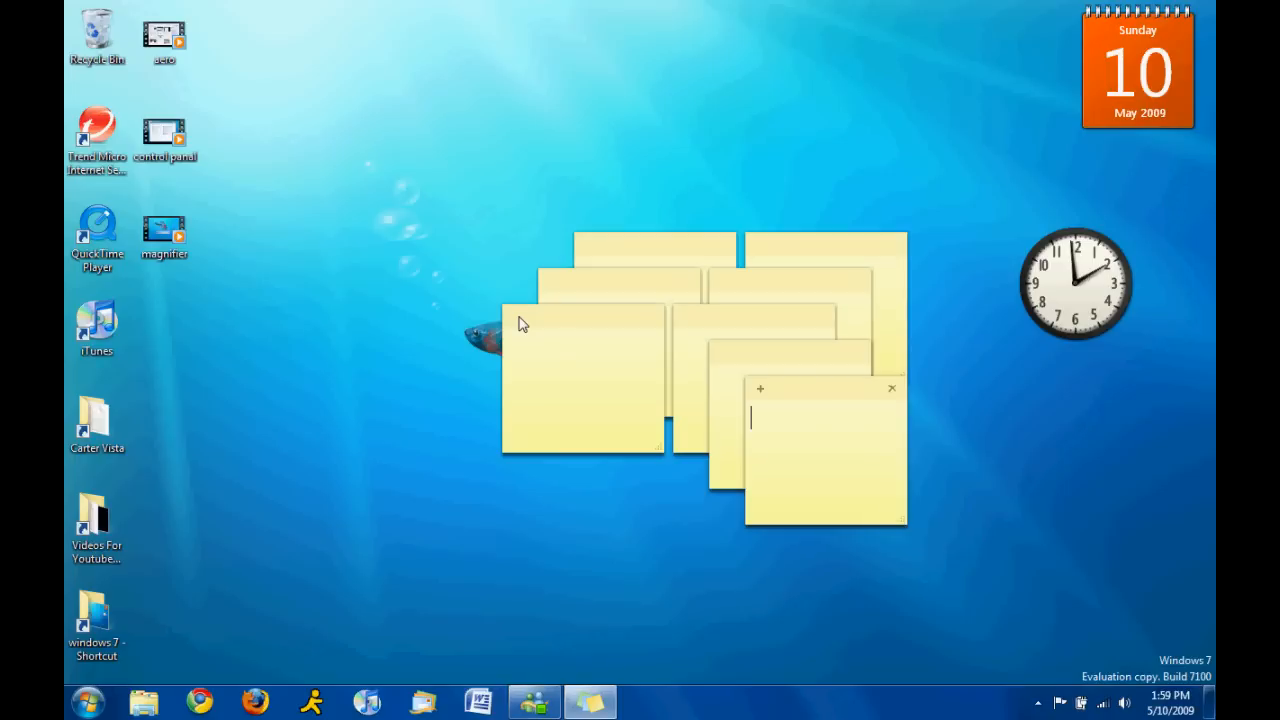
{"action": "mouse_move", "coordinate": [670, 324]}
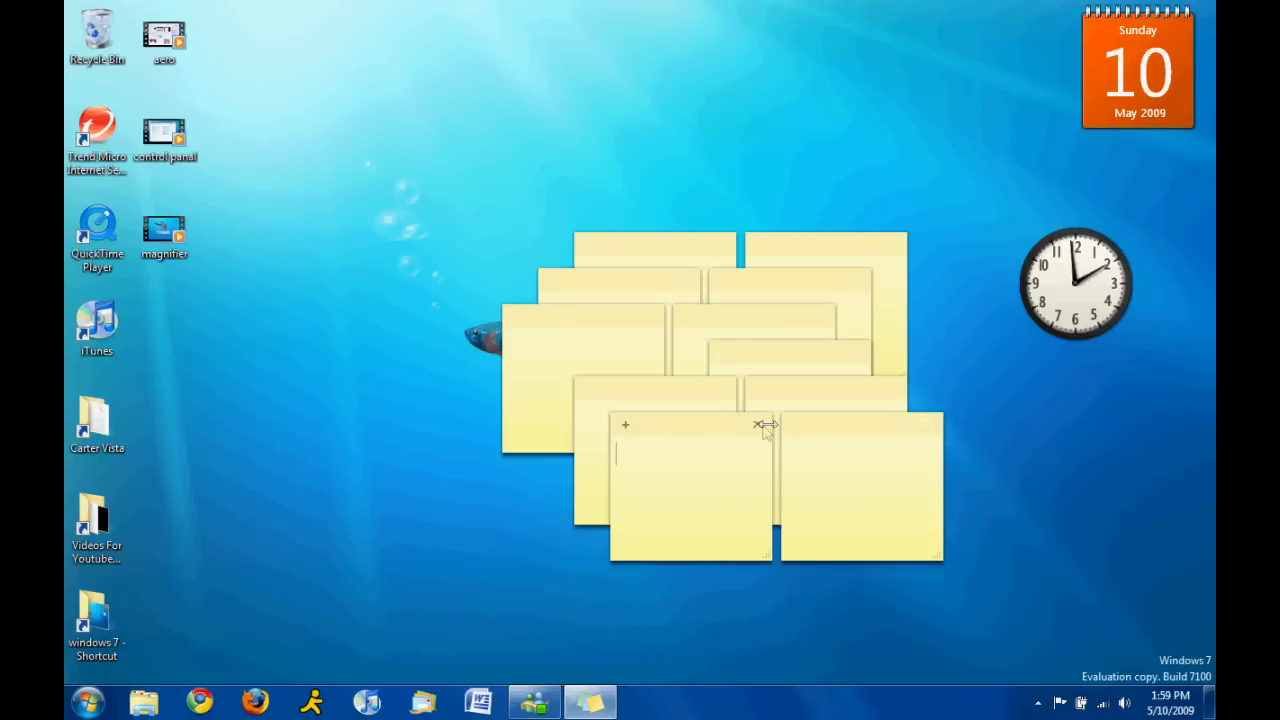
- Delete every note one by one, confirming the Delete Note prompt, until none remain
{"action": "left_click", "coordinate": [758, 424]}
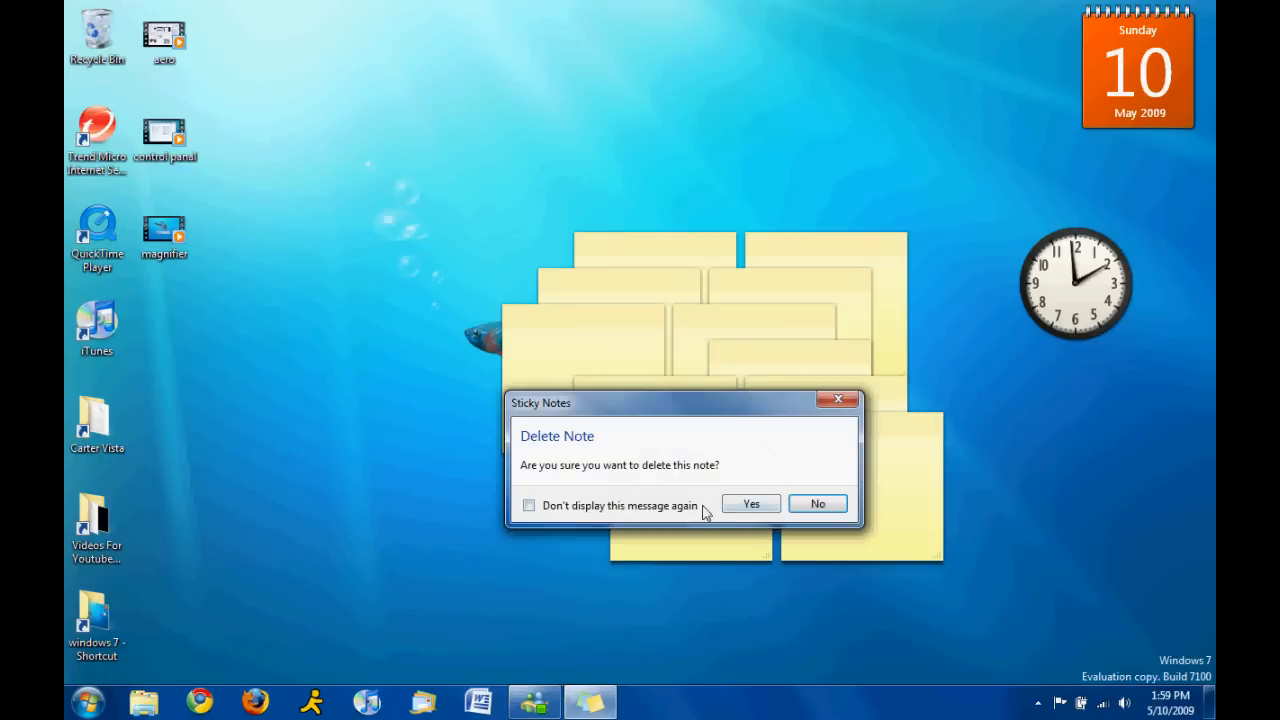
{"action": "left_click", "coordinate": [750, 504]}
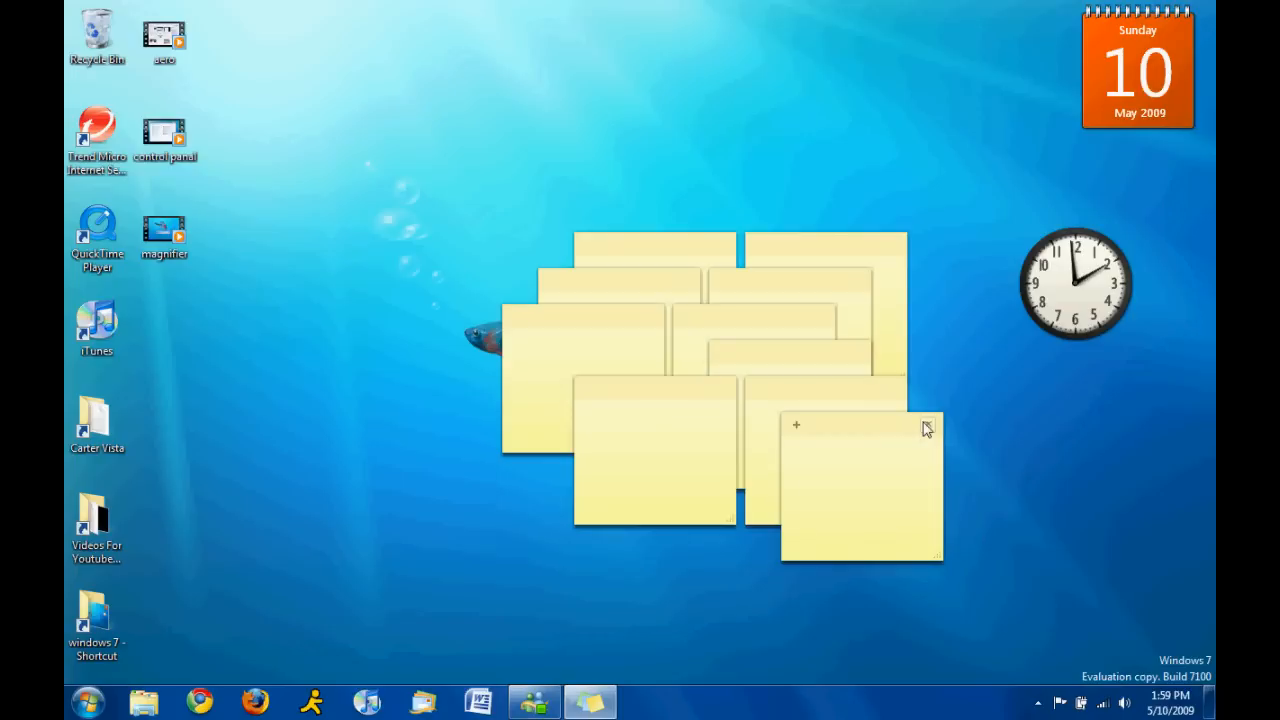
{"action": "left_click", "coordinate": [924, 424]}
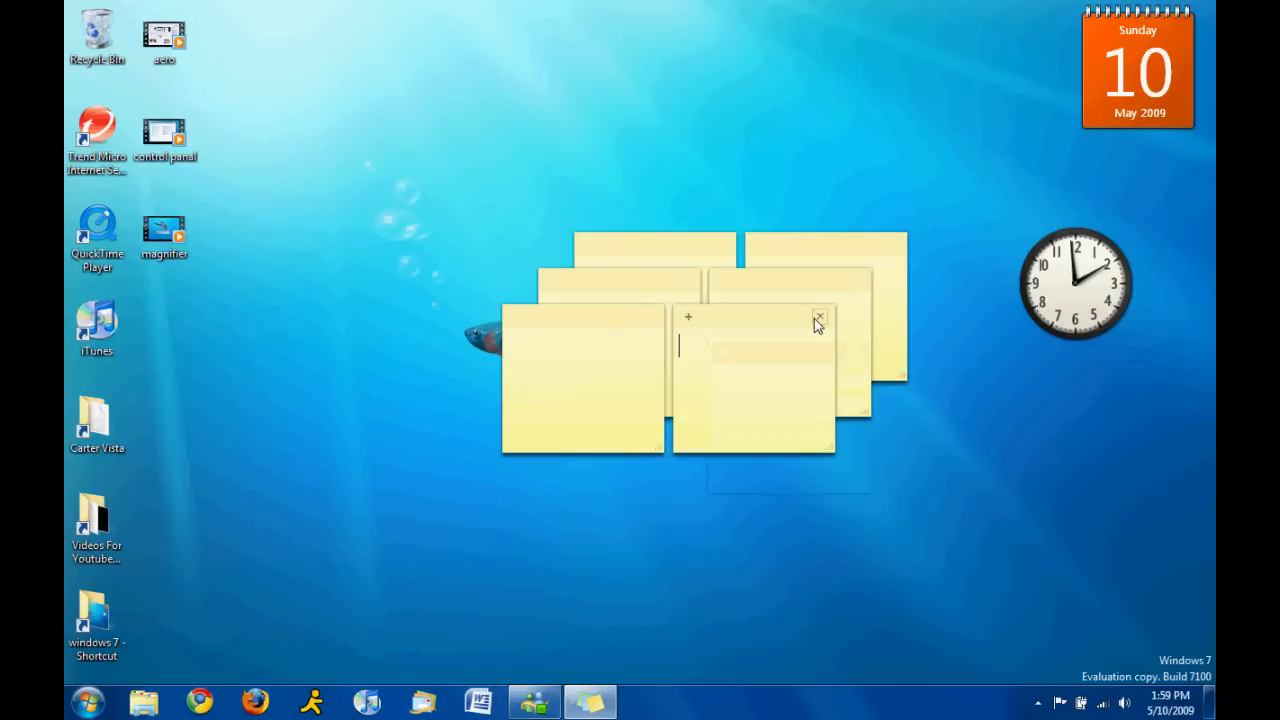
{"action": "left_click", "coordinate": [820, 318]}
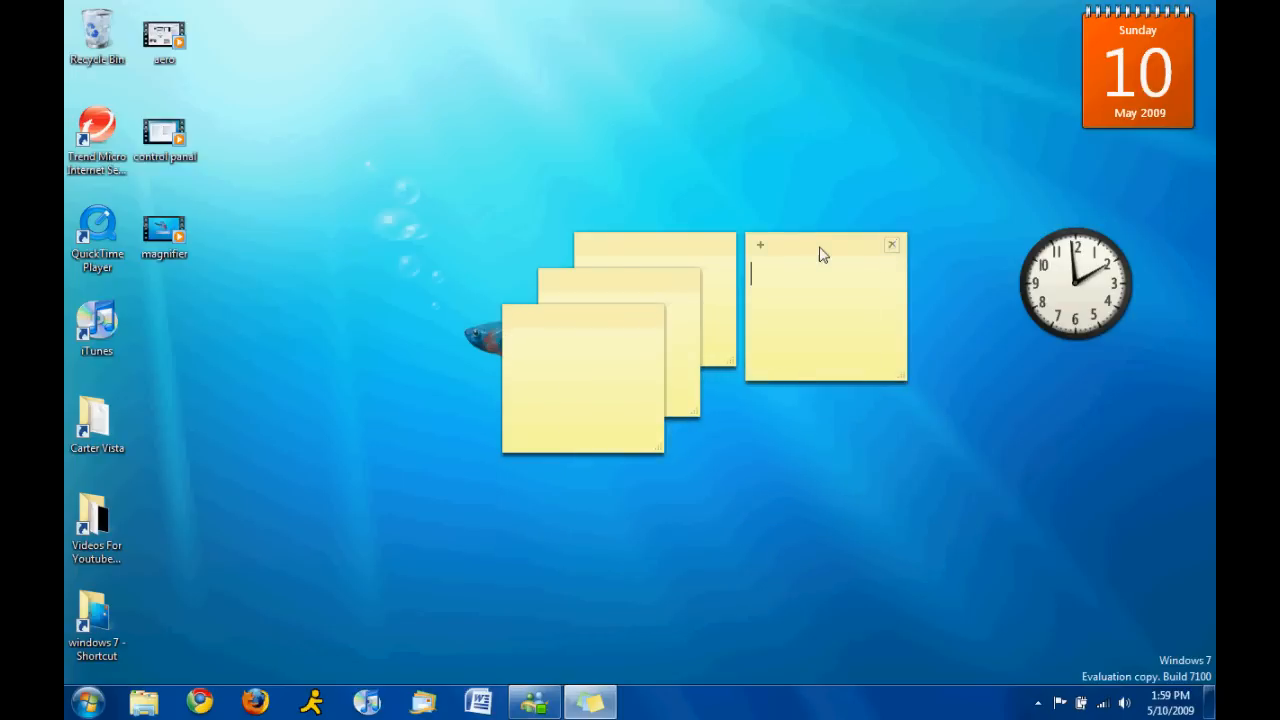
{"action": "left_click", "coordinate": [892, 244]}
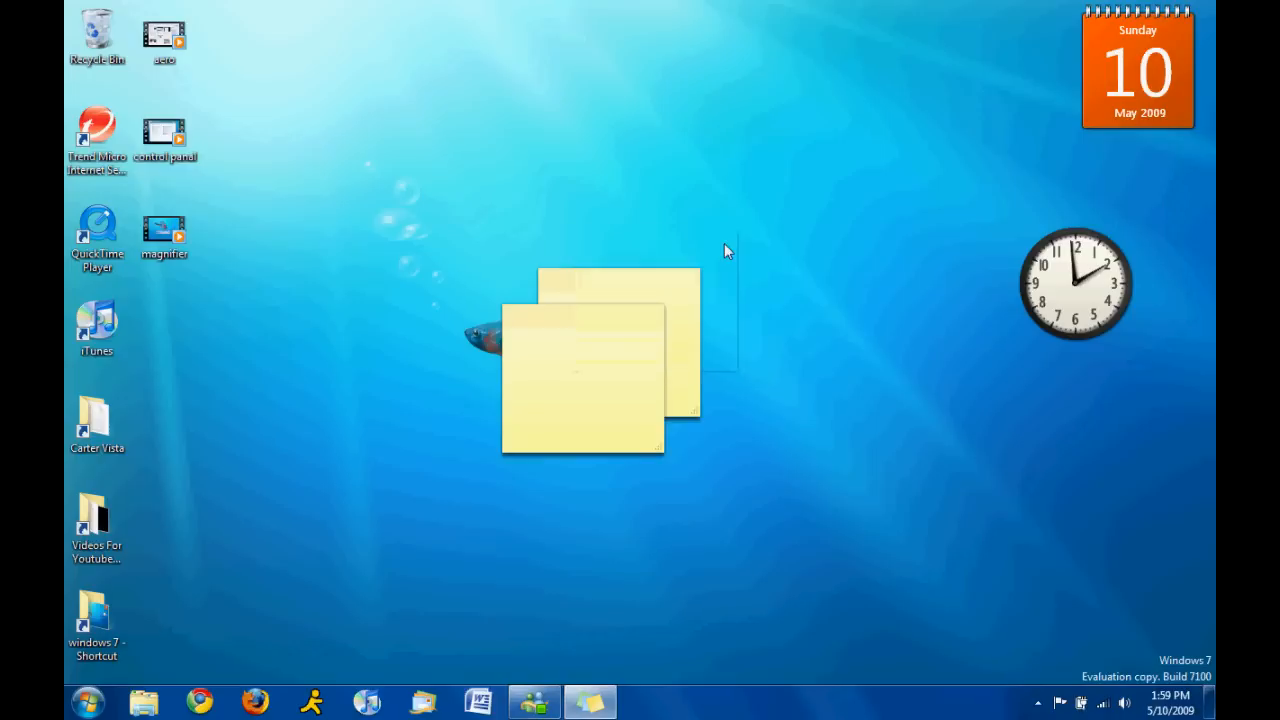
{"action": "left_click", "coordinate": [588, 700]}
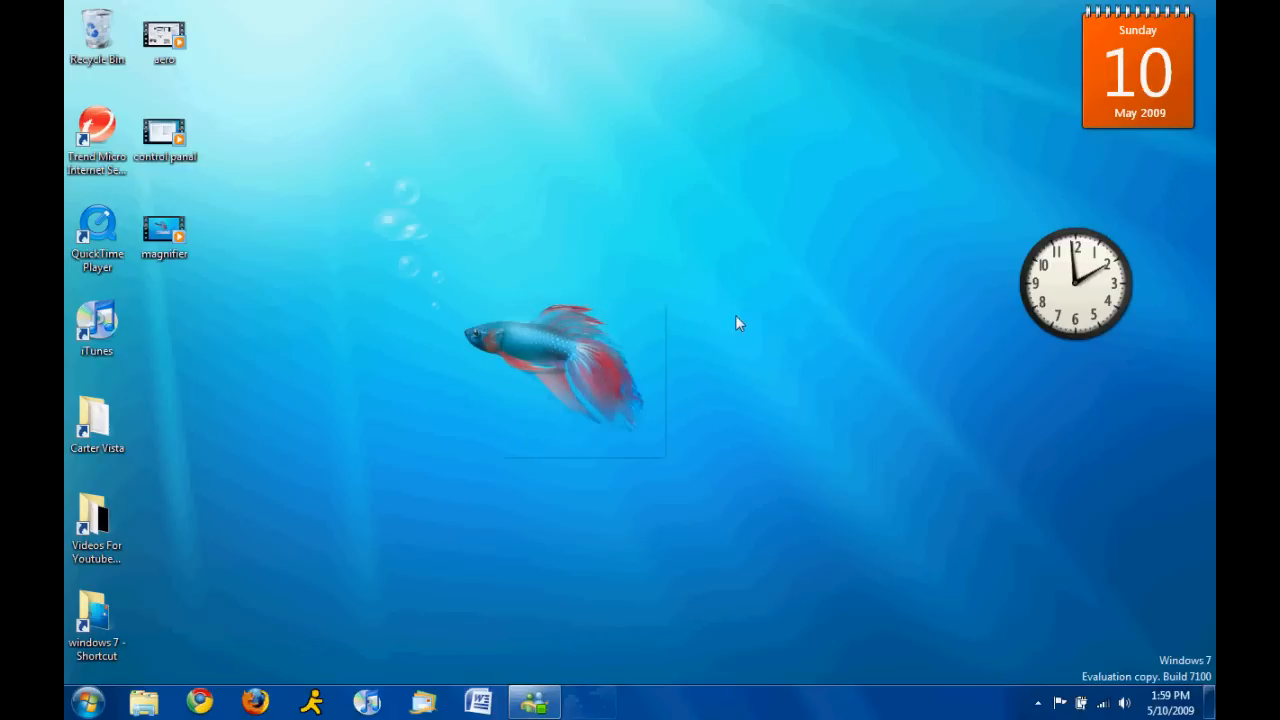